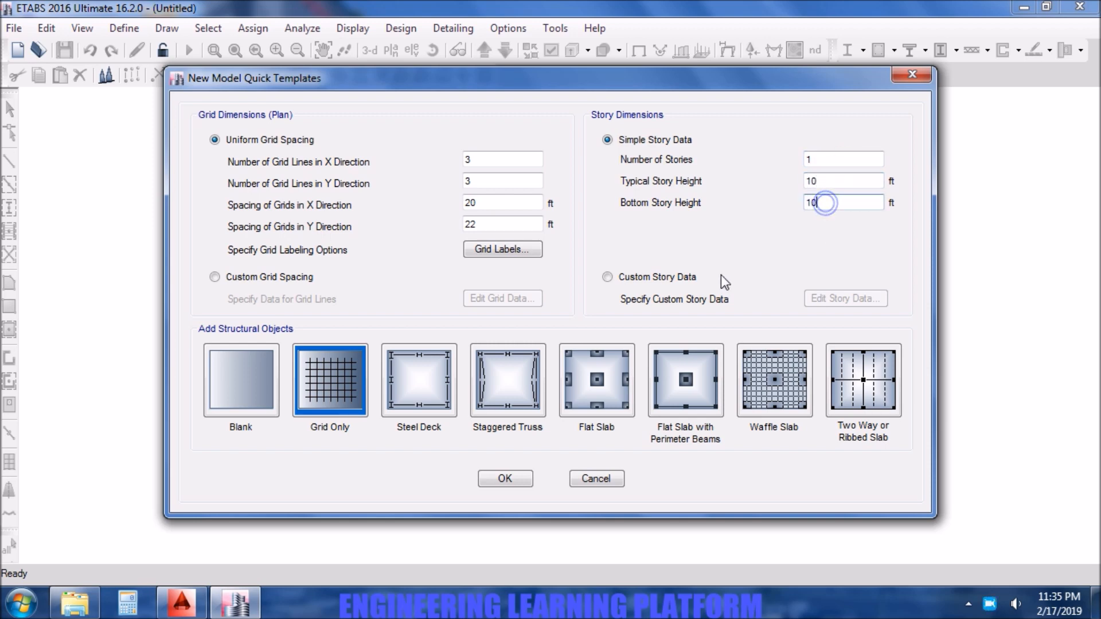
# Create the grid-only model: 3x3 grid lines at 20 ft and 22 ft, one 10 ft story
pyautogui.click(504, 478)
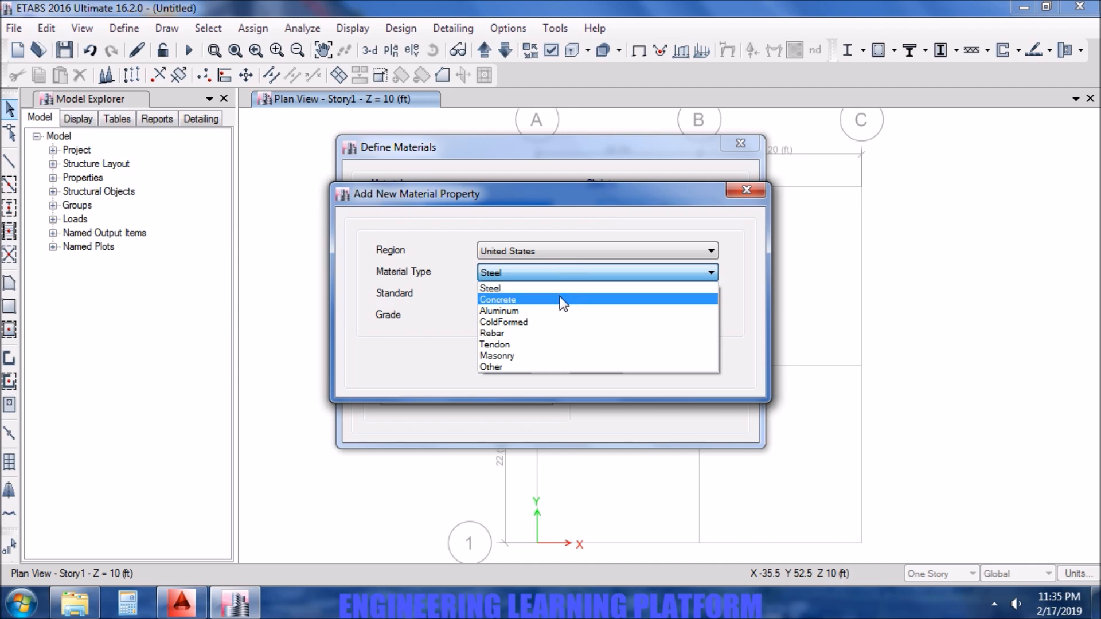
# Add a Concrete material, US Customary, grade f'c 5000 psi
pyautogui.click(496, 299)
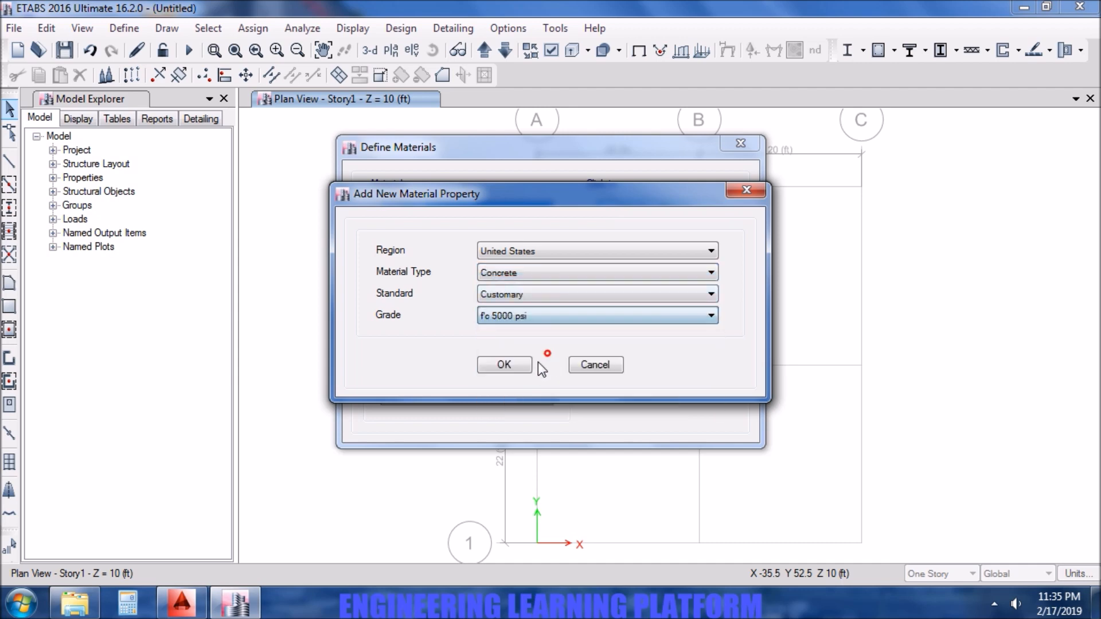
pyautogui.click(503, 365)
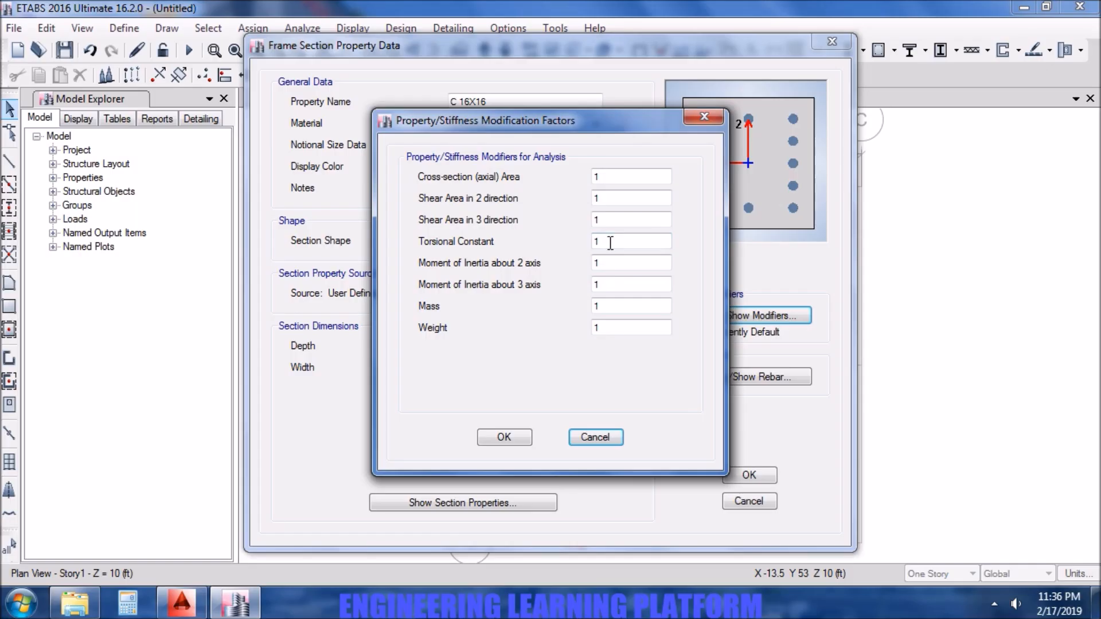
# Enter 0.0 as the torsional constant modifier for the C16X16 column
pyautogui.click(630, 241)
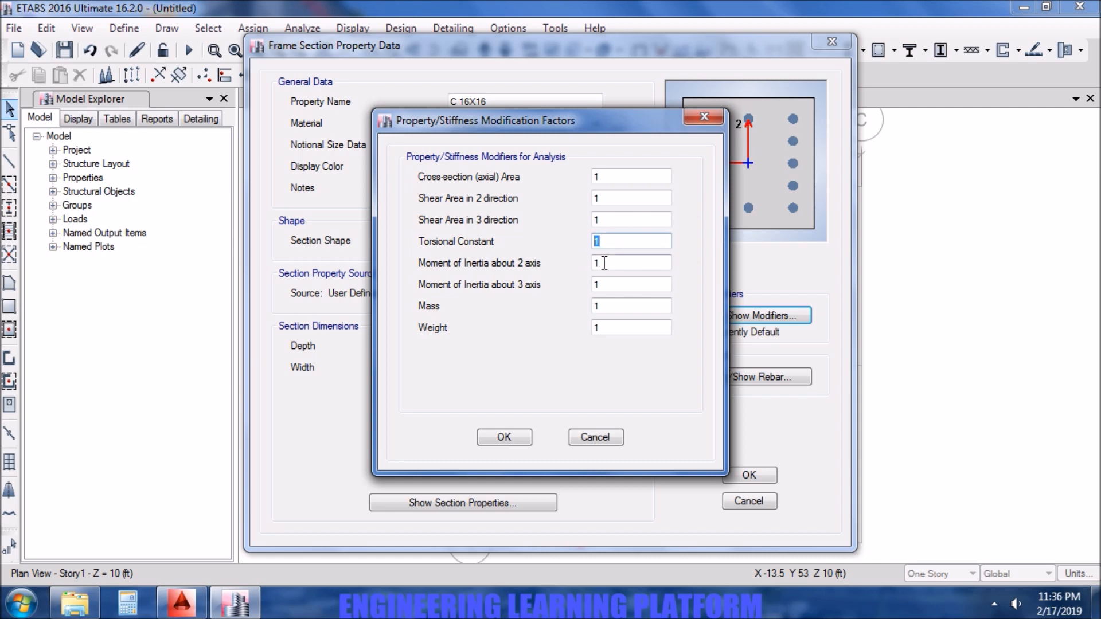
pyautogui.write('0.0')
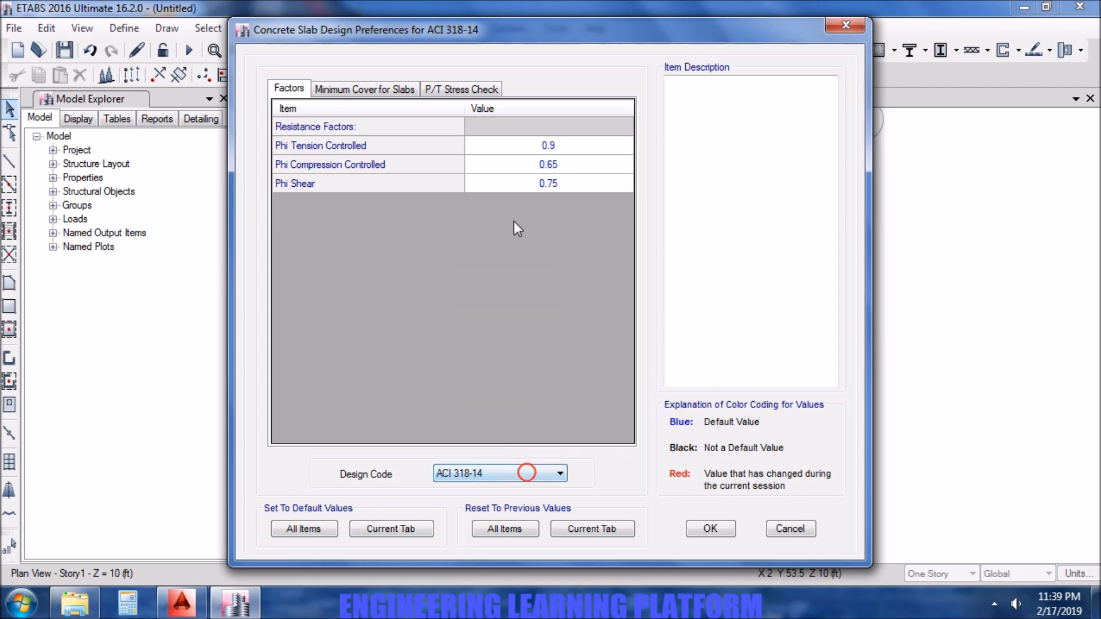
# Choose ACI 318-14 as the concrete slab design code
pyautogui.click(364, 90)
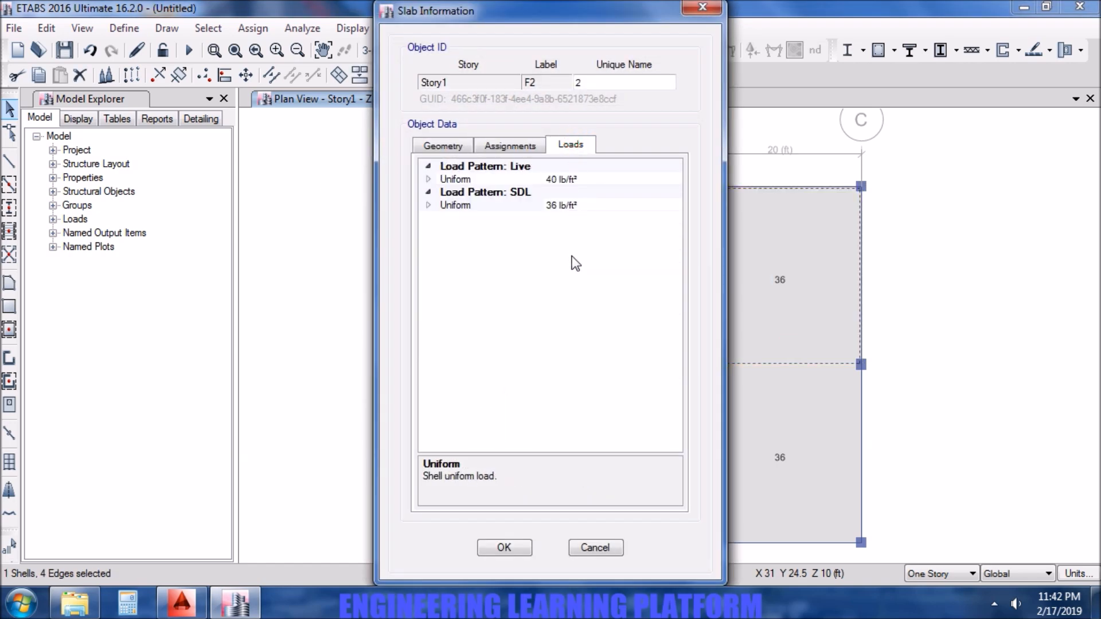
pyautogui.click(503, 547)
pyautogui.write('364')
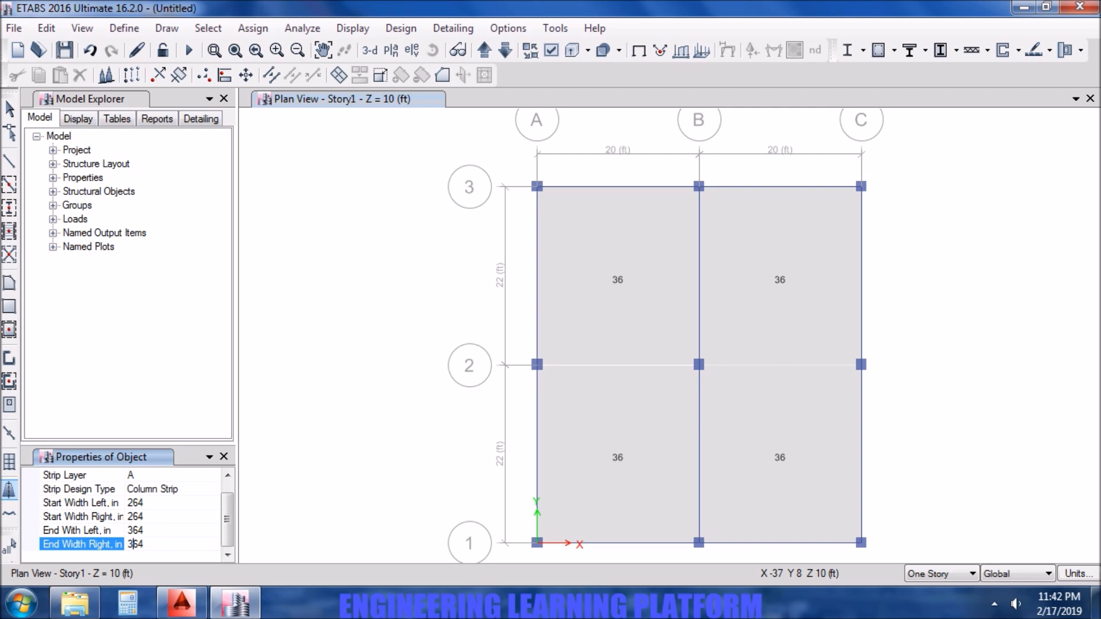
# Draw the Layer A column strip across the slab
pyautogui.click(122, 450)
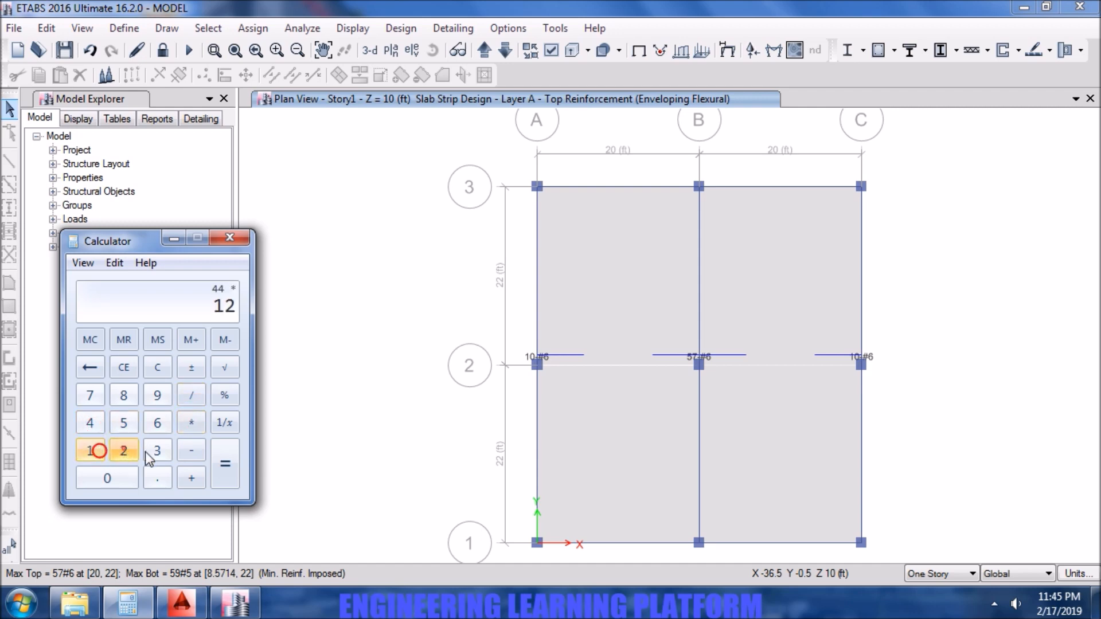
# Convert the 44 ft strip width to inches in the calculator
pyautogui.click(229, 237)
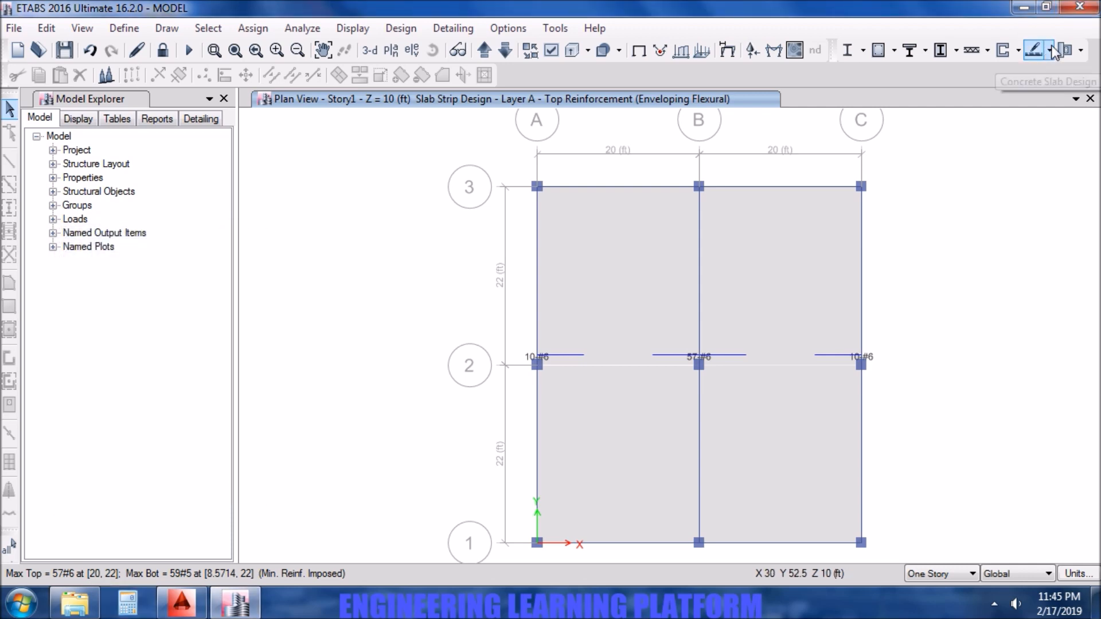
# Rerun concrete slab design to get 24-#8 Layer A bottom bars per bay
pyautogui.click(1050, 50)
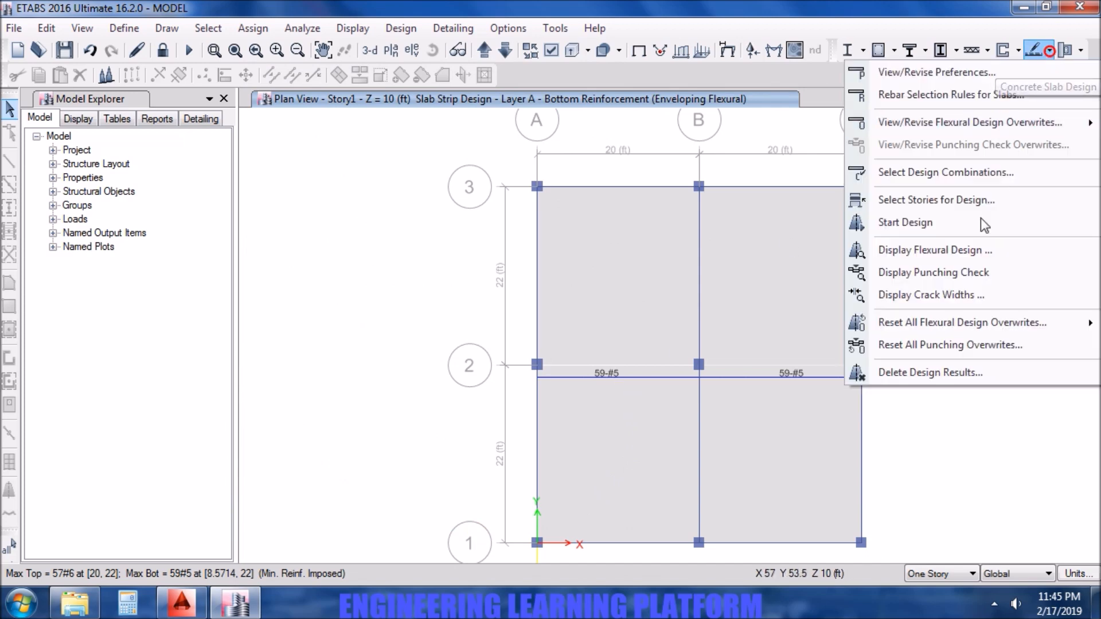
pyautogui.click(905, 223)
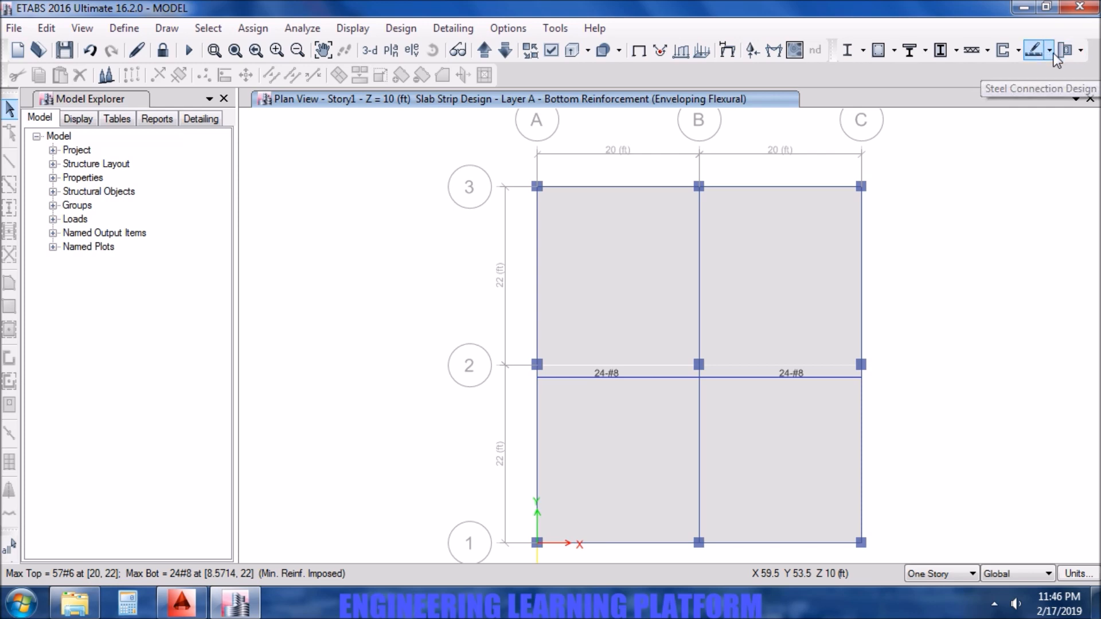